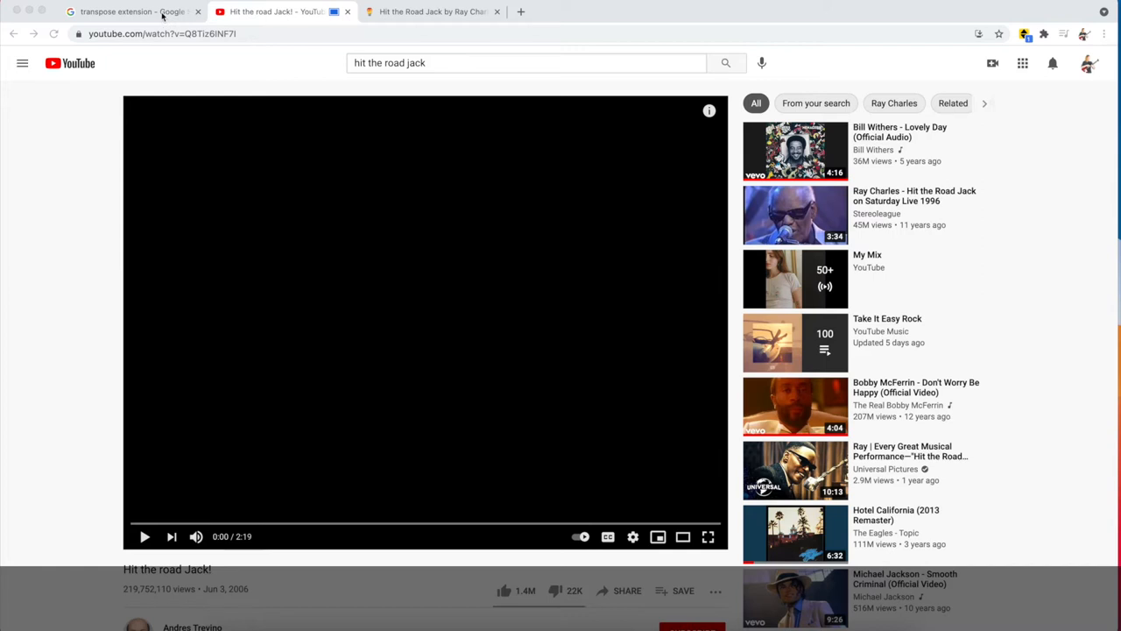
# Search Google for 'transpose extension' to find the Chrome Web Store listing.
pyautogui.click(132, 10)
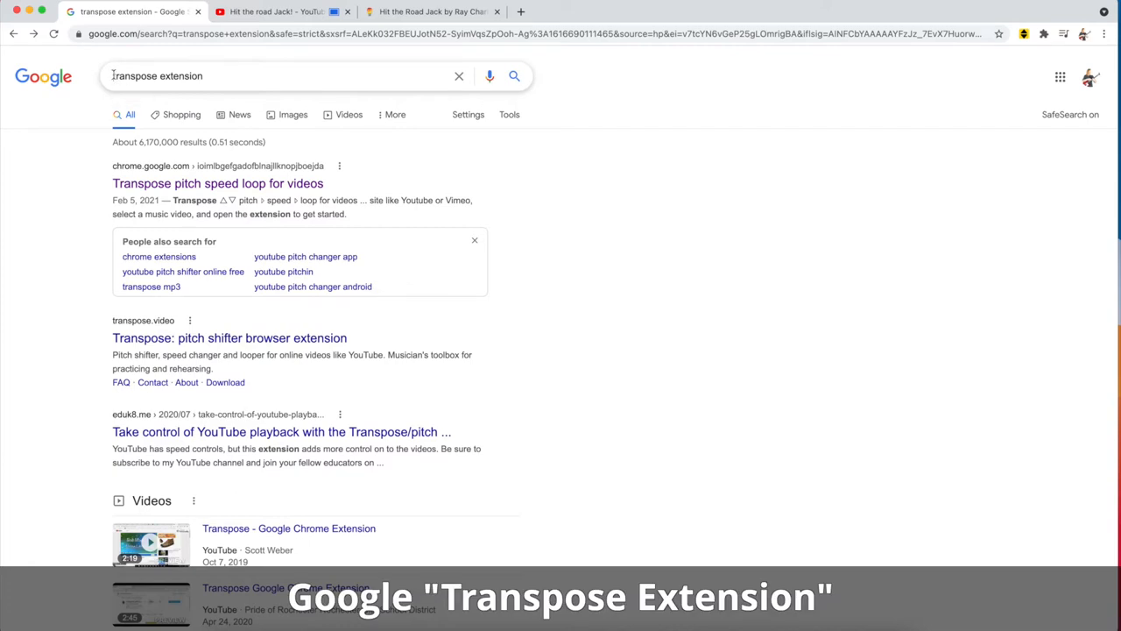
pyautogui.click(263, 76)
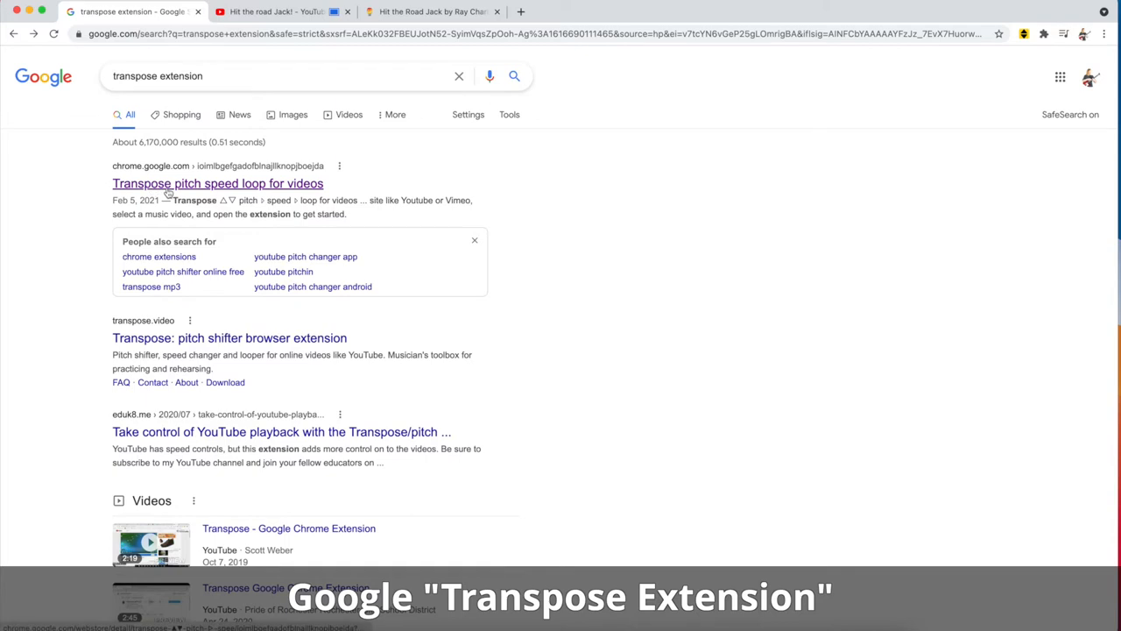
# View the Transpose pitch, speed and loop extension's Chrome Web Store listing.
pyautogui.click(217, 184)
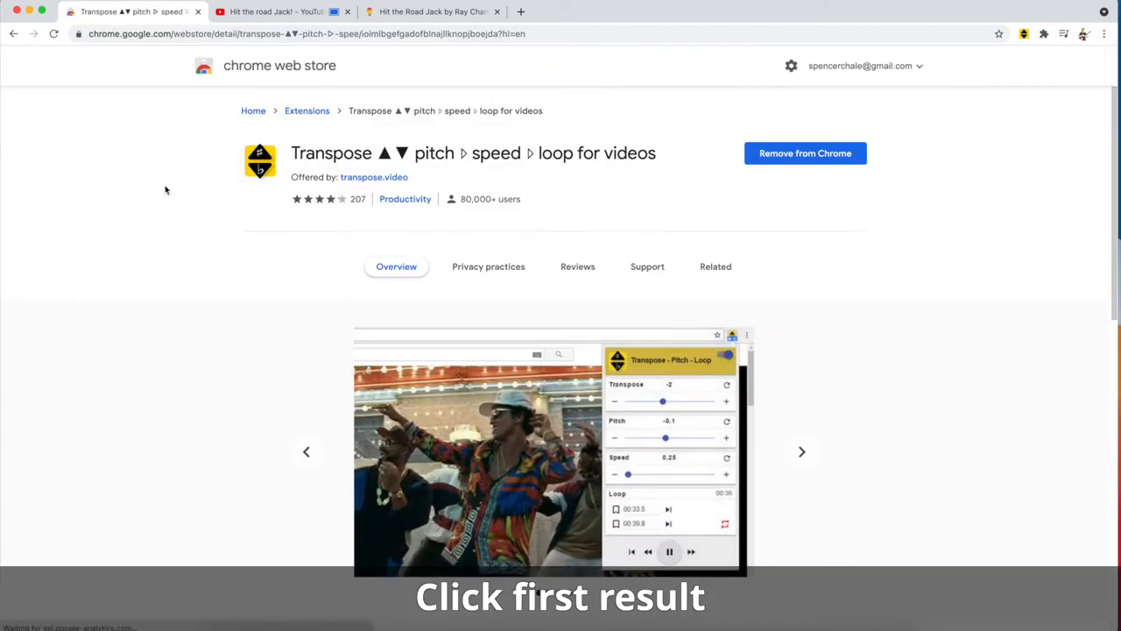
pyautogui.moveTo(171, 189)
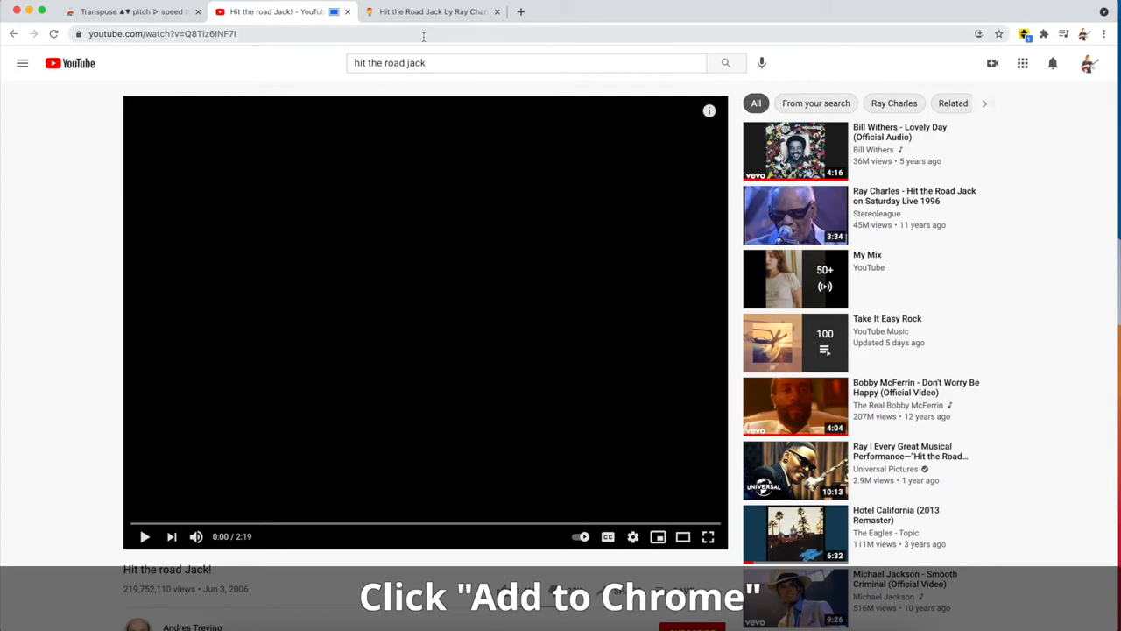
pyautogui.click(429, 11)
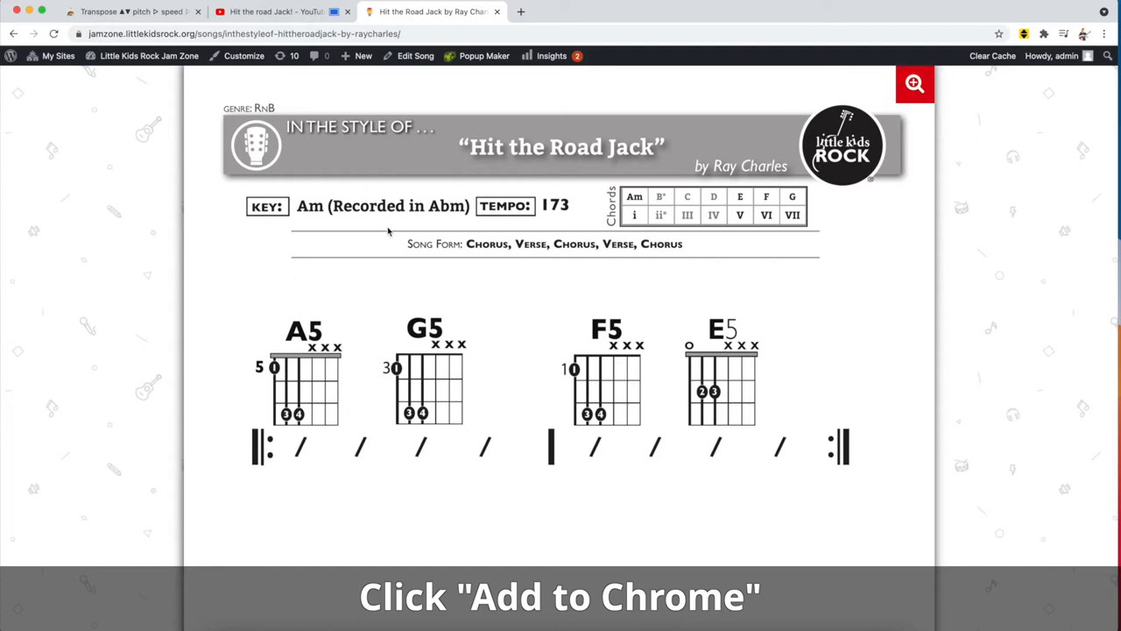
pyautogui.moveTo(365, 198)
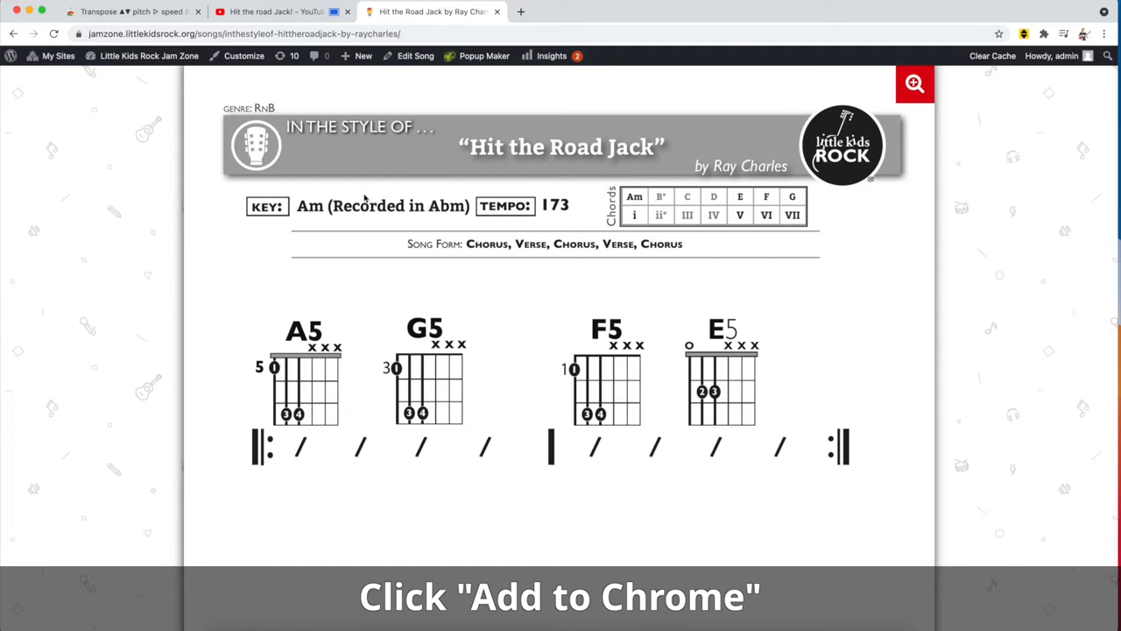
pyautogui.moveTo(317, 103)
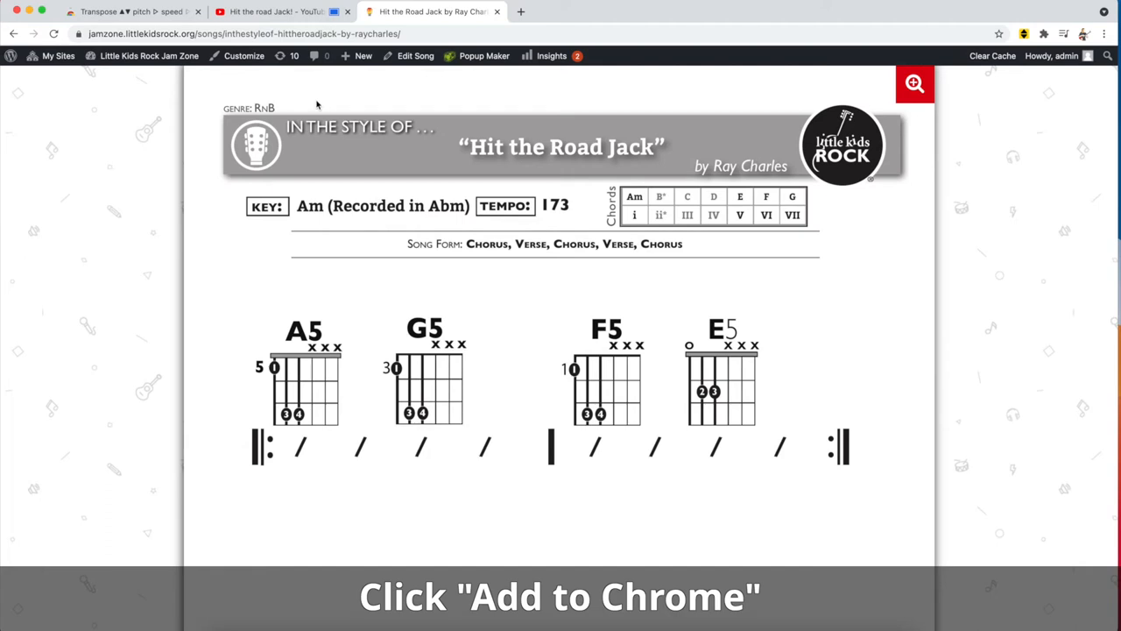
pyautogui.click(277, 10)
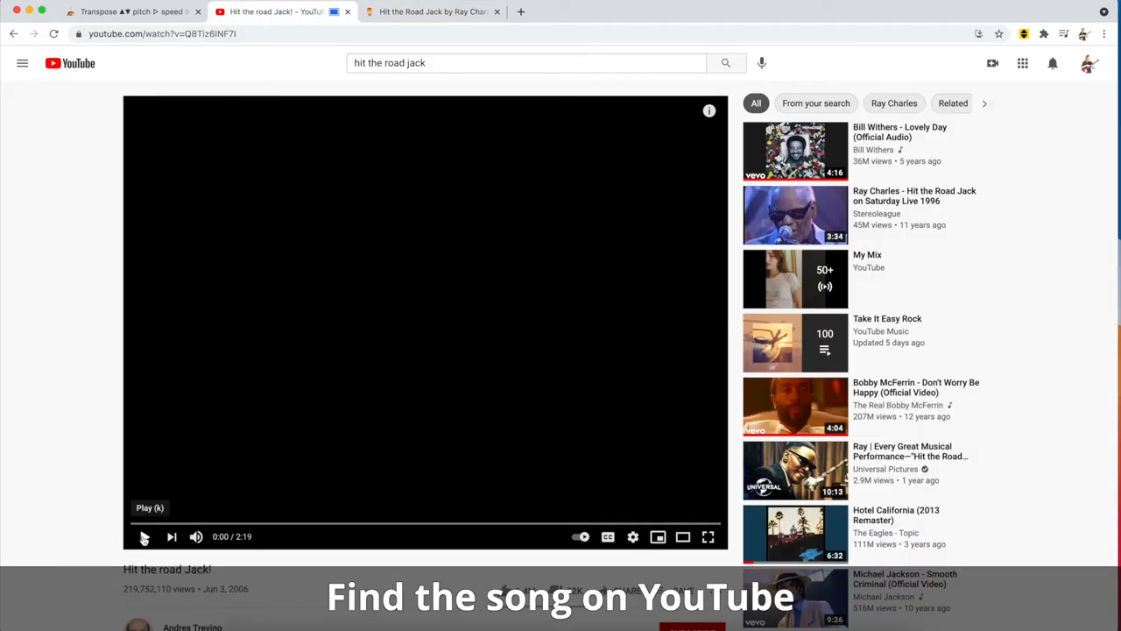
# Play the Hit the road Jack video and bring up the Transpose controls.
pyautogui.click(144, 536)
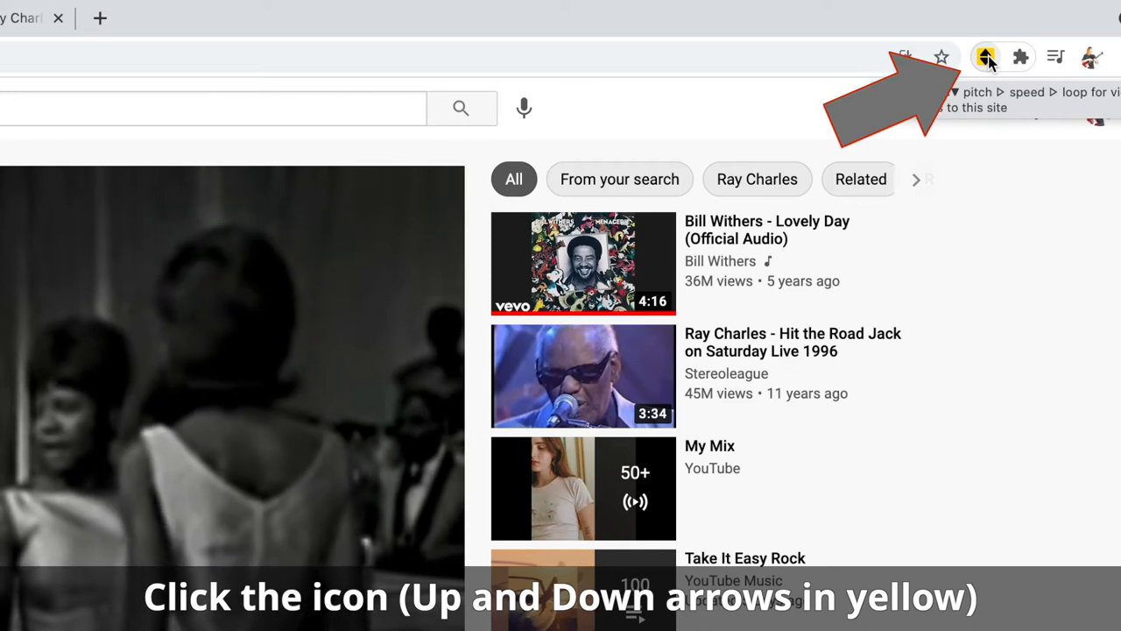
pyautogui.click(986, 56)
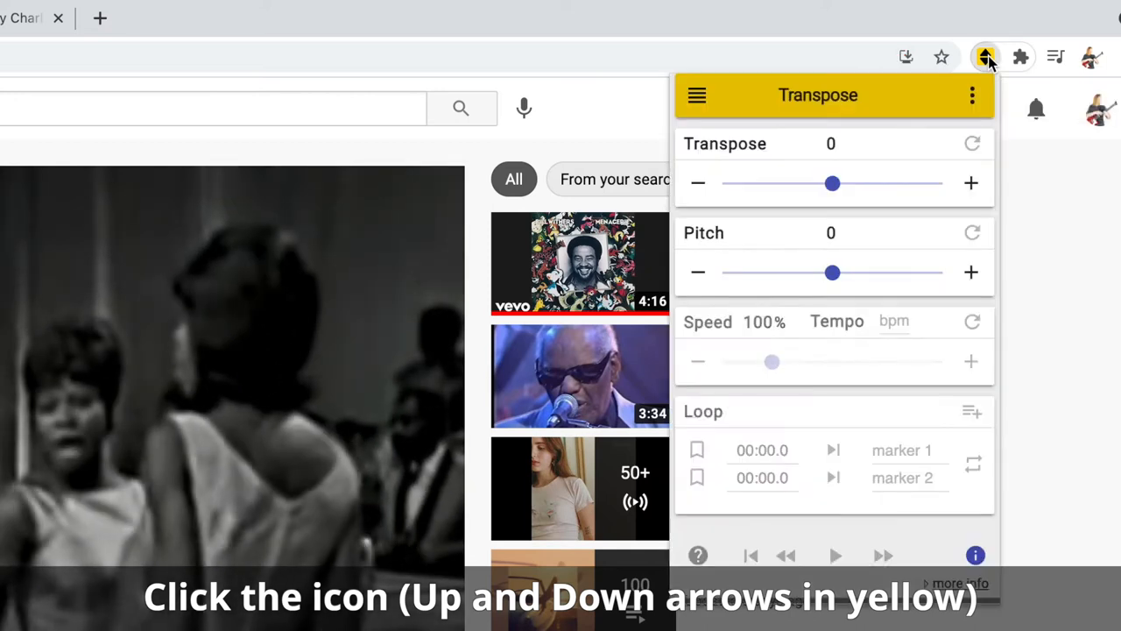
pyautogui.click(834, 554)
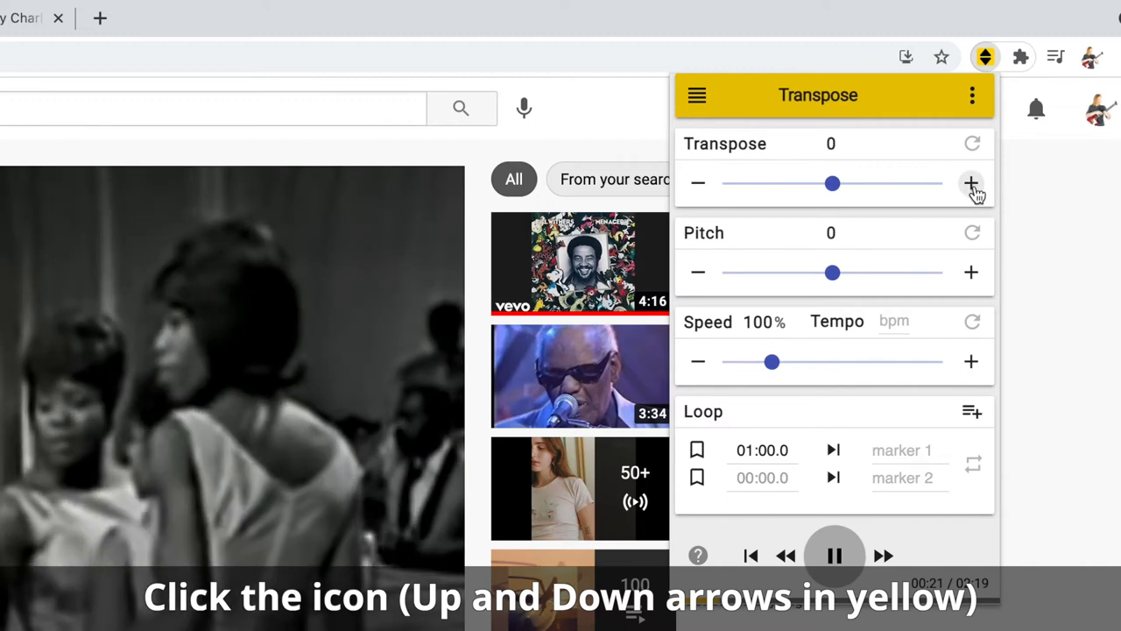
# Raise the song's key up to twelve semitones, then lower it back toward one semitone up.
pyautogui.click(970, 182)
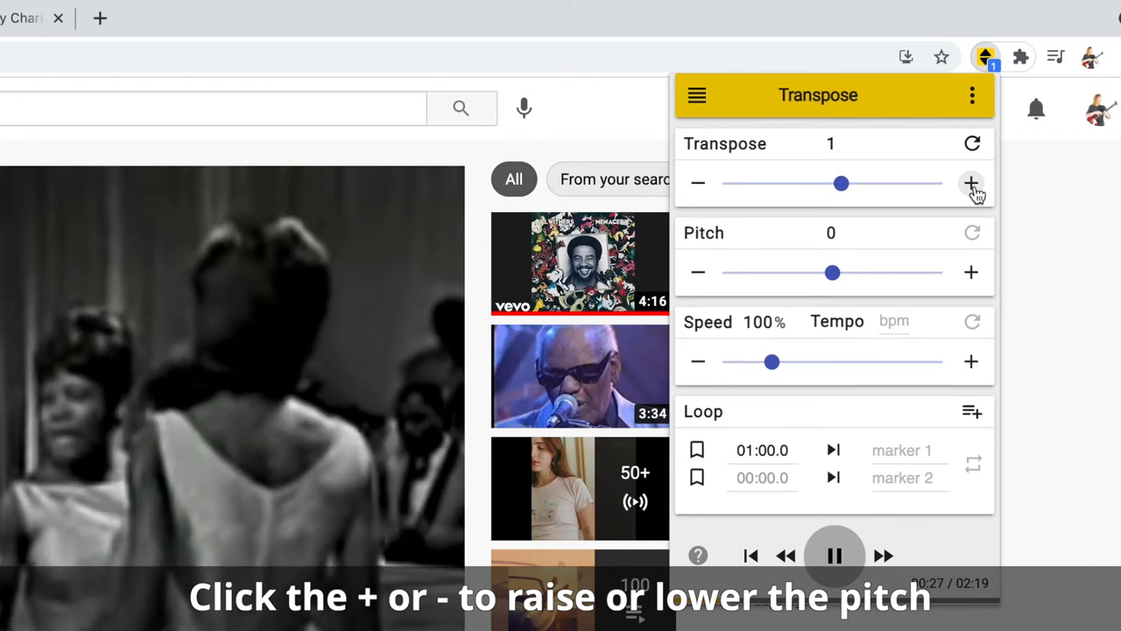
pyautogui.click(970, 182)
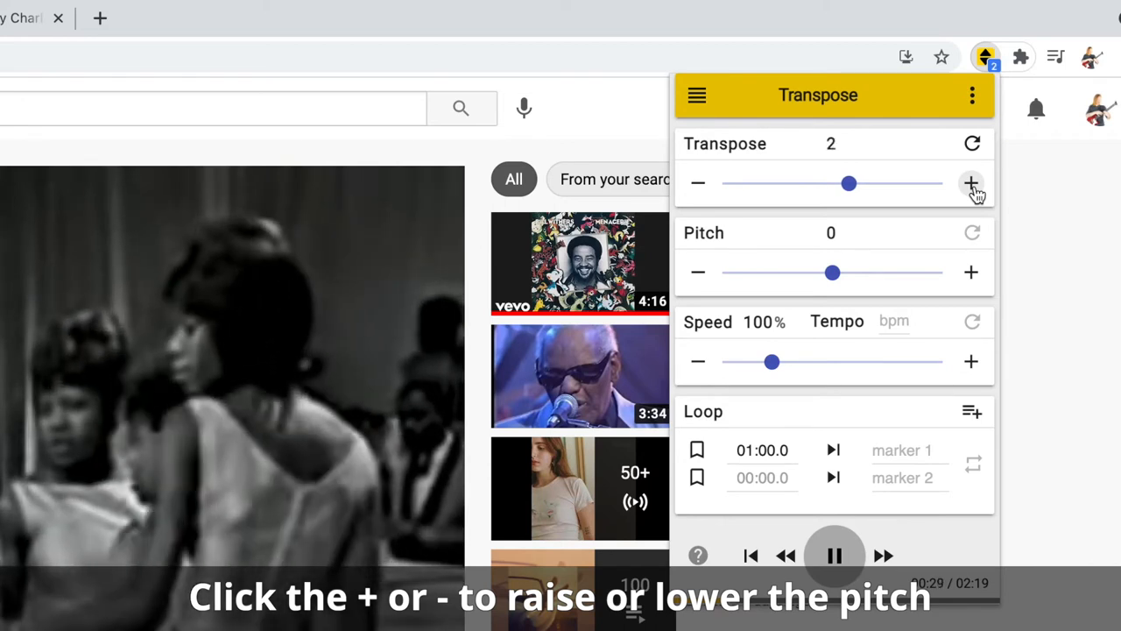
pyautogui.click(971, 182)
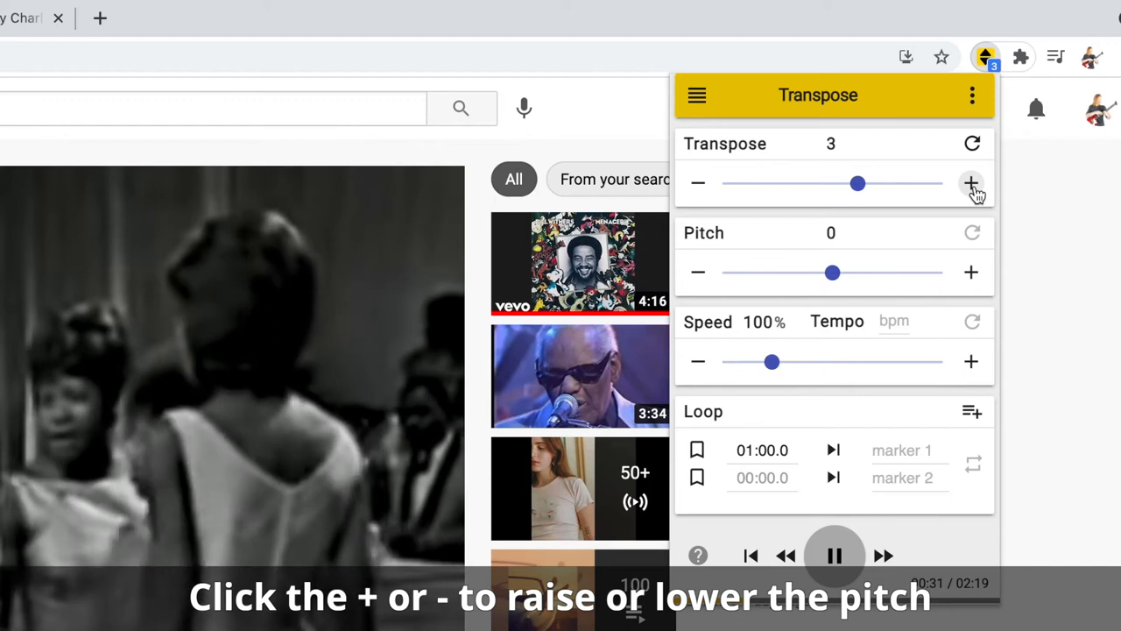
pyautogui.click(970, 182)
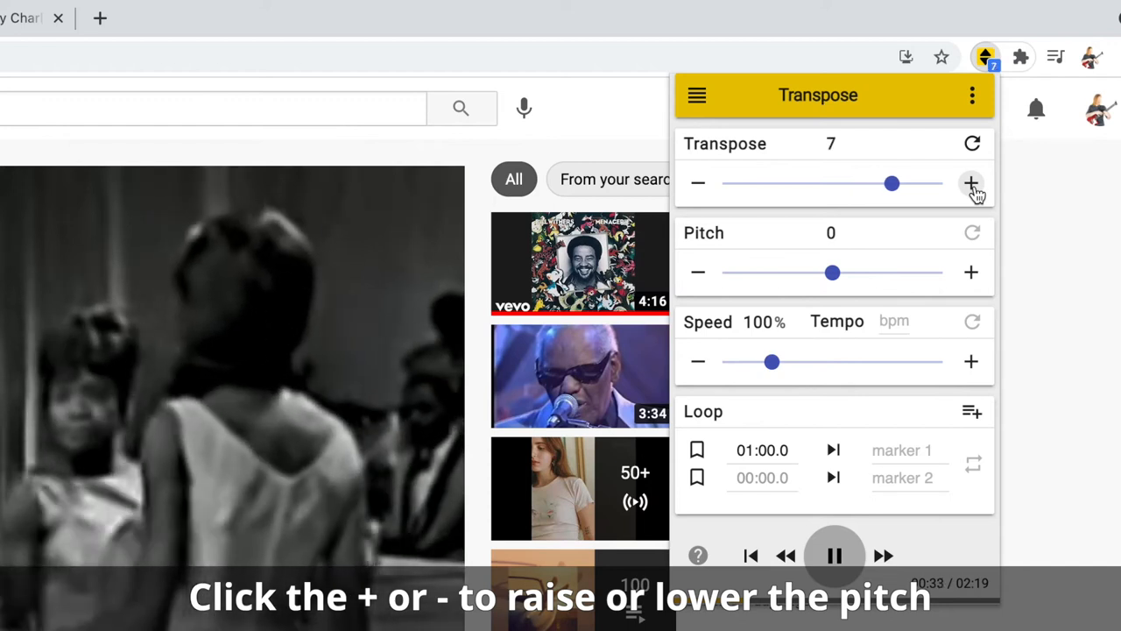
pyautogui.click(970, 182)
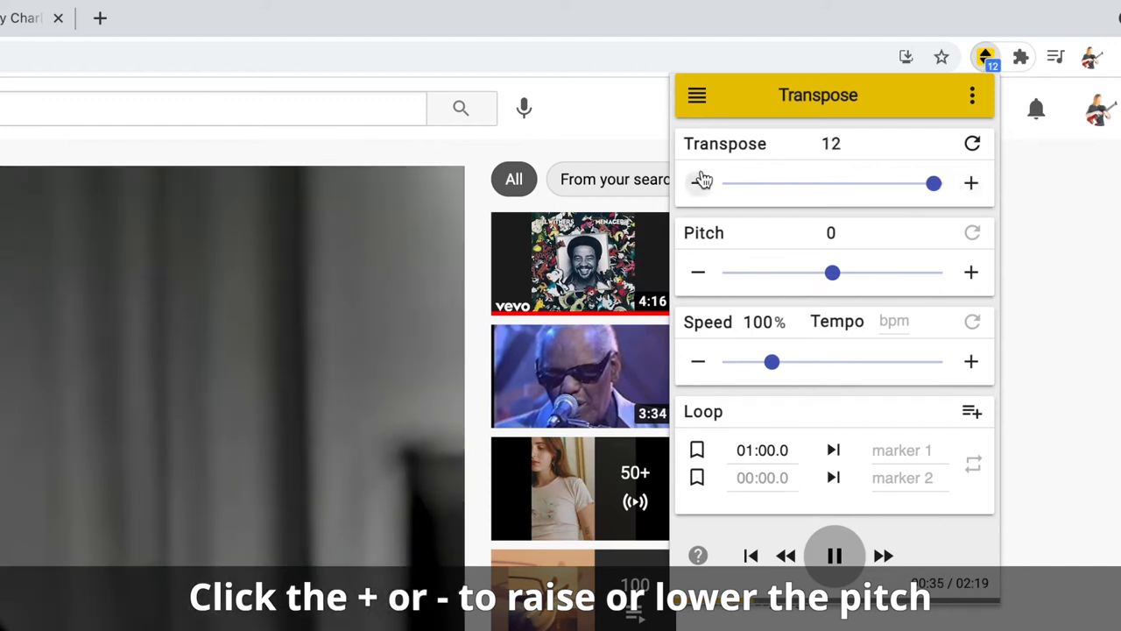
pyautogui.click(697, 184)
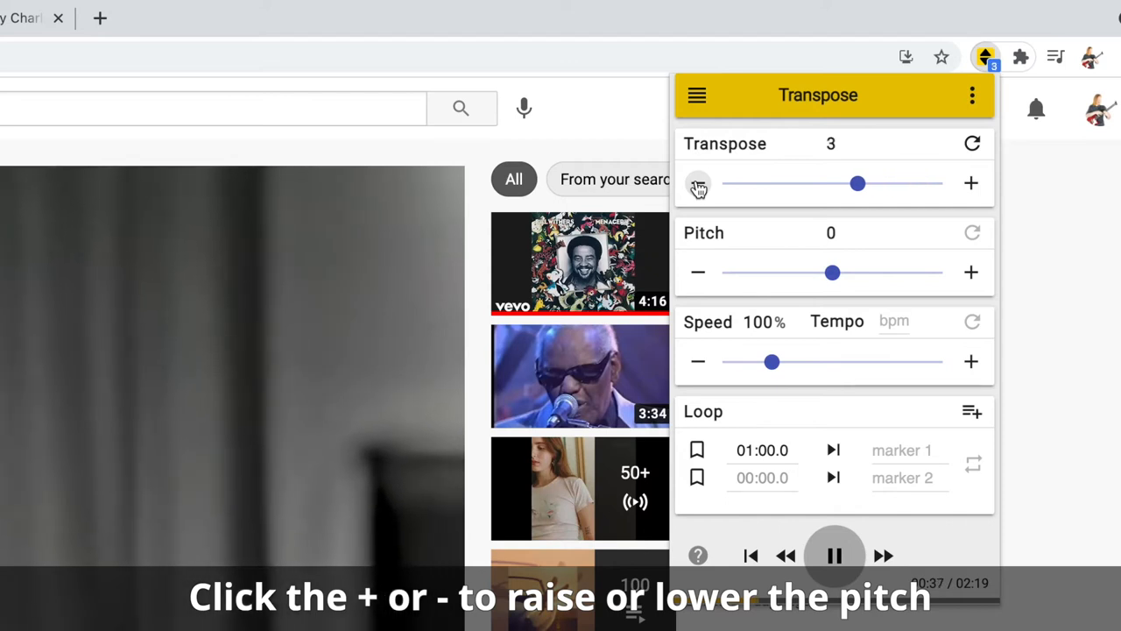
pyautogui.click(697, 184)
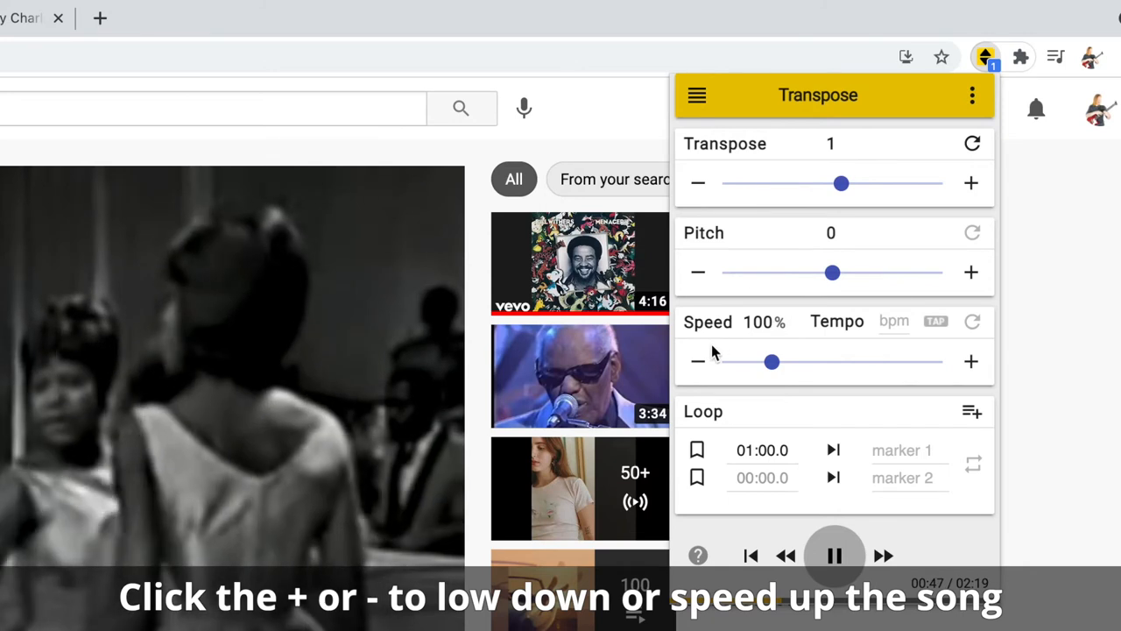
# Slow the song down past 87%, try a faster speed, return to 100% and pause.
pyautogui.click(697, 360)
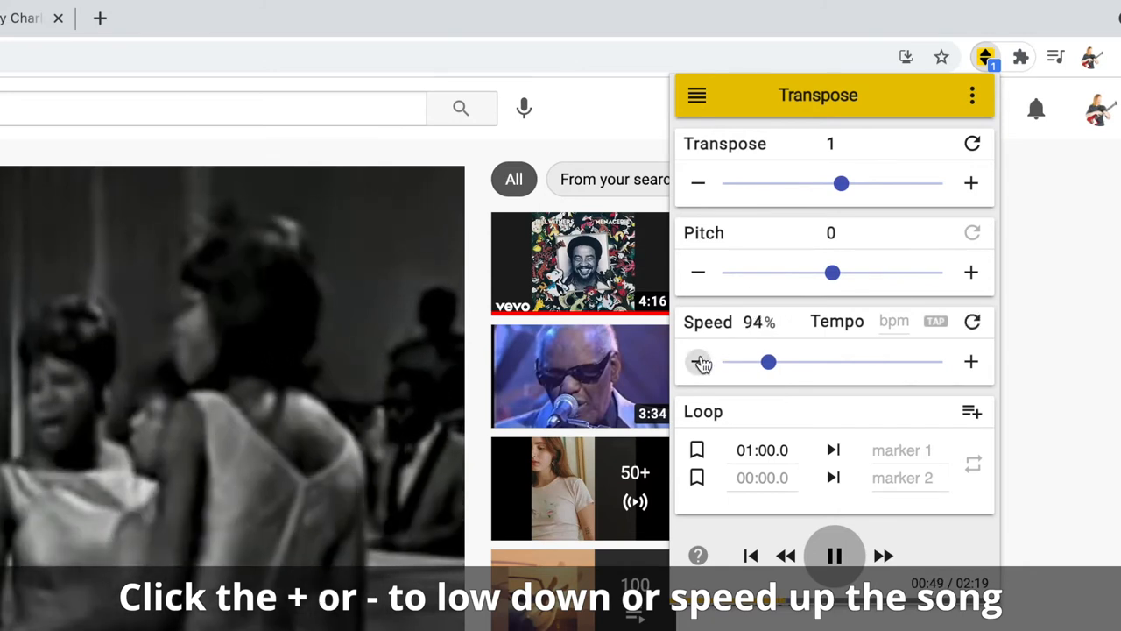
pyautogui.click(698, 361)
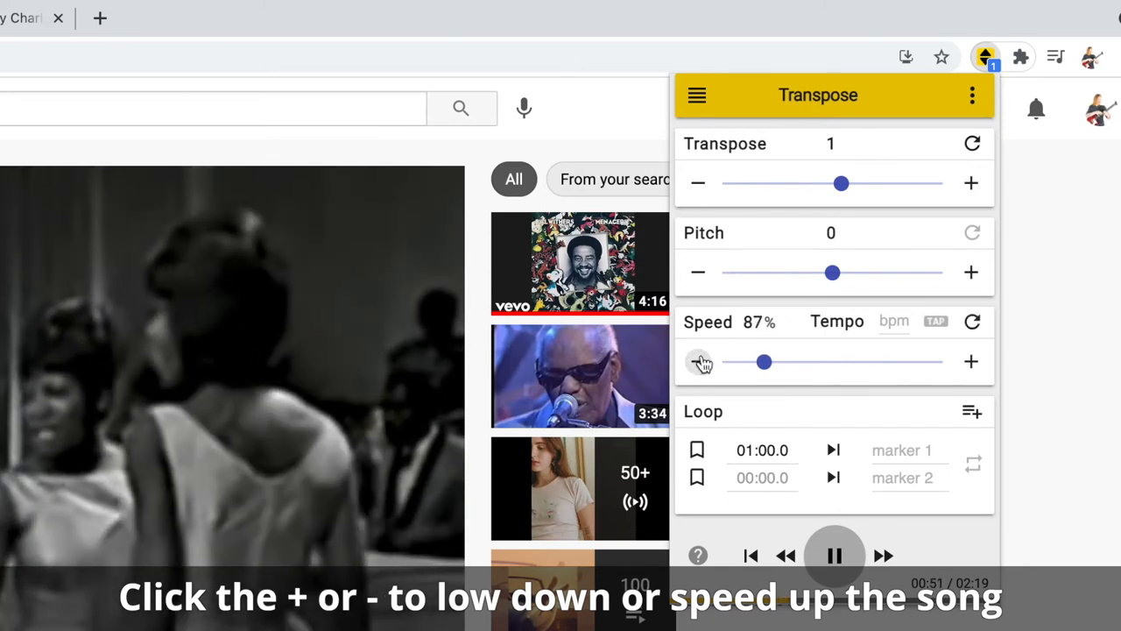
pyautogui.click(698, 361)
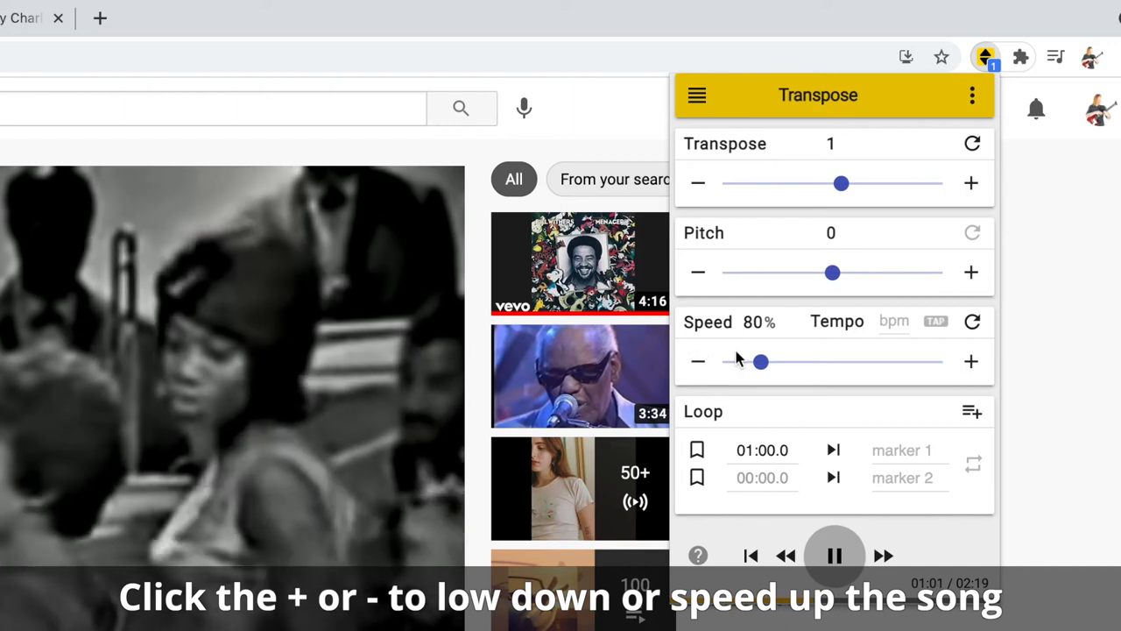
pyautogui.moveTo(760, 361); pyautogui.dragTo(792, 361)
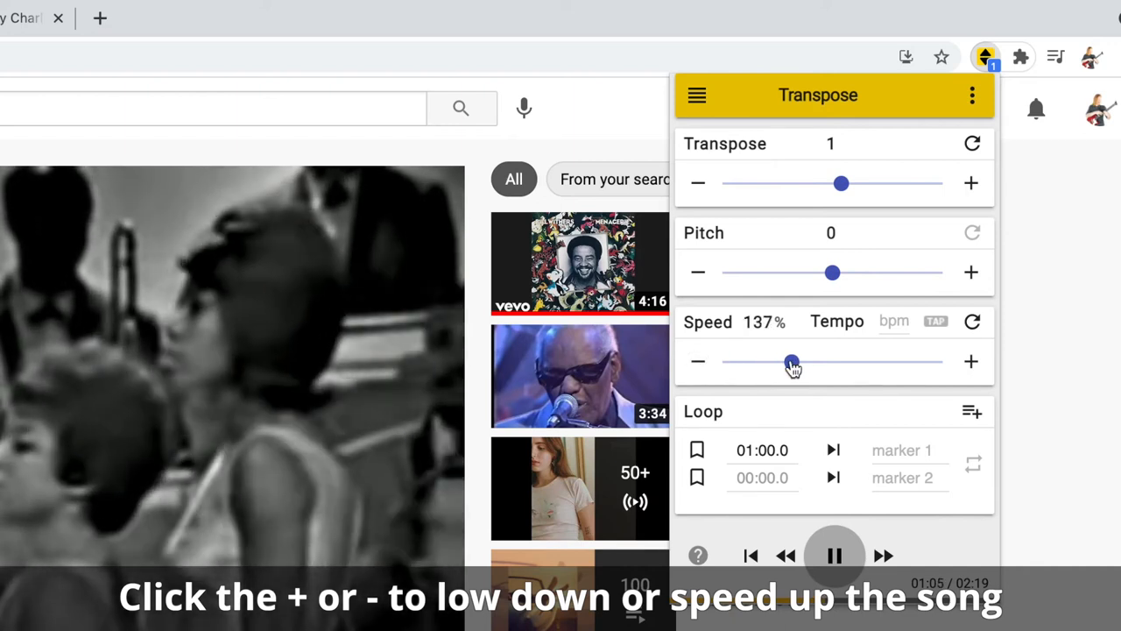
pyautogui.moveTo(792, 361); pyautogui.dragTo(772, 361)
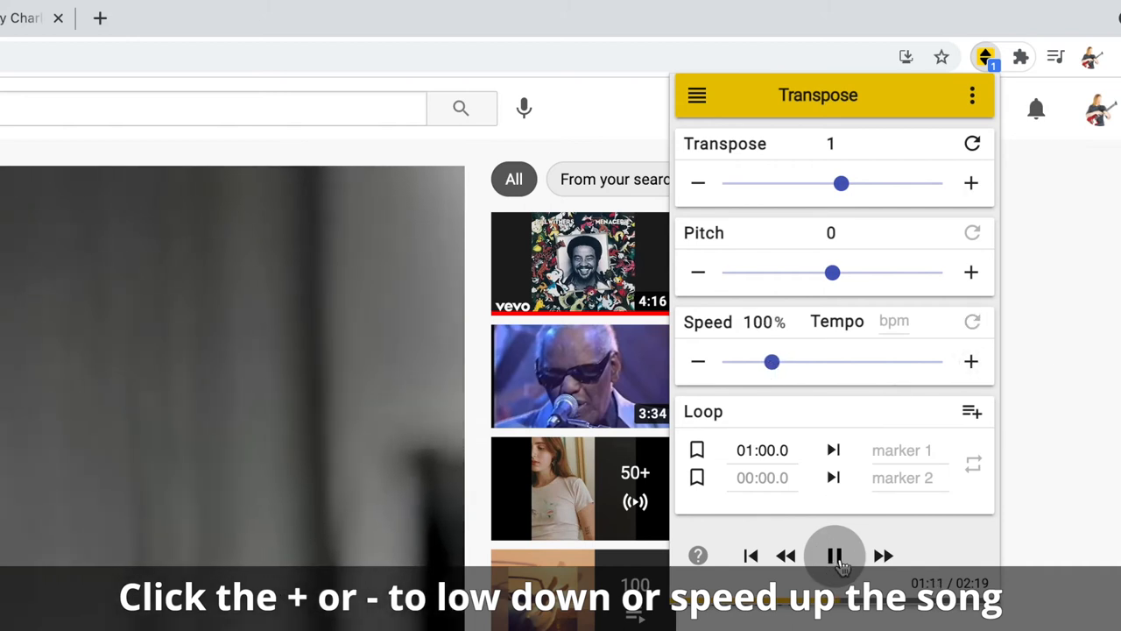
pyautogui.click(834, 553)
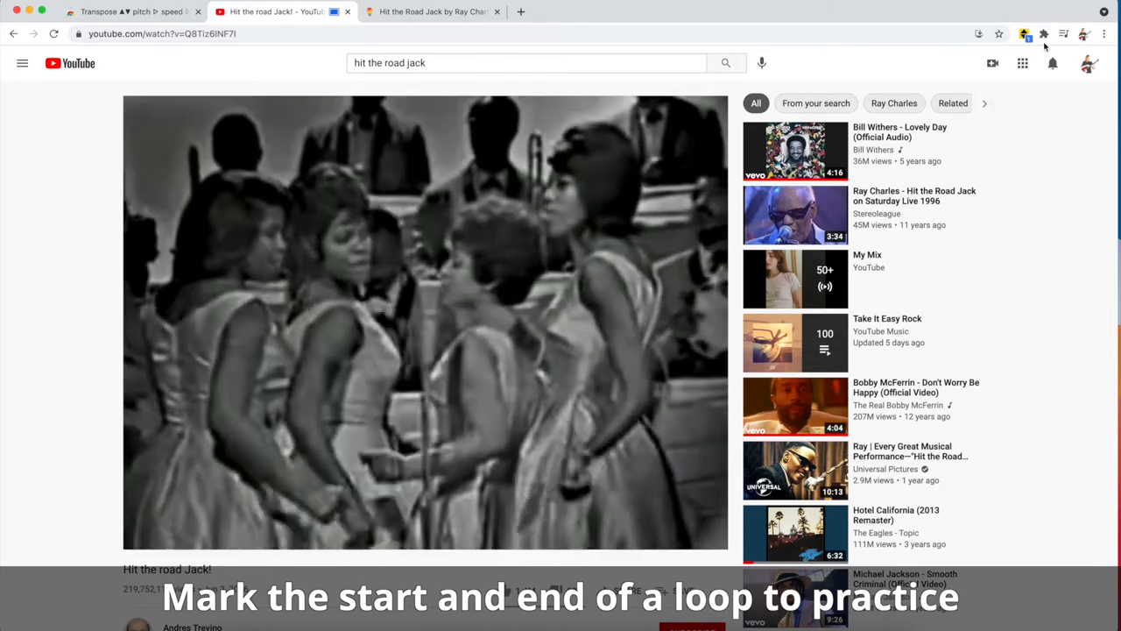
# Set the loop start marker at 01:06.7 and resume playback.
pyautogui.click(1023, 35)
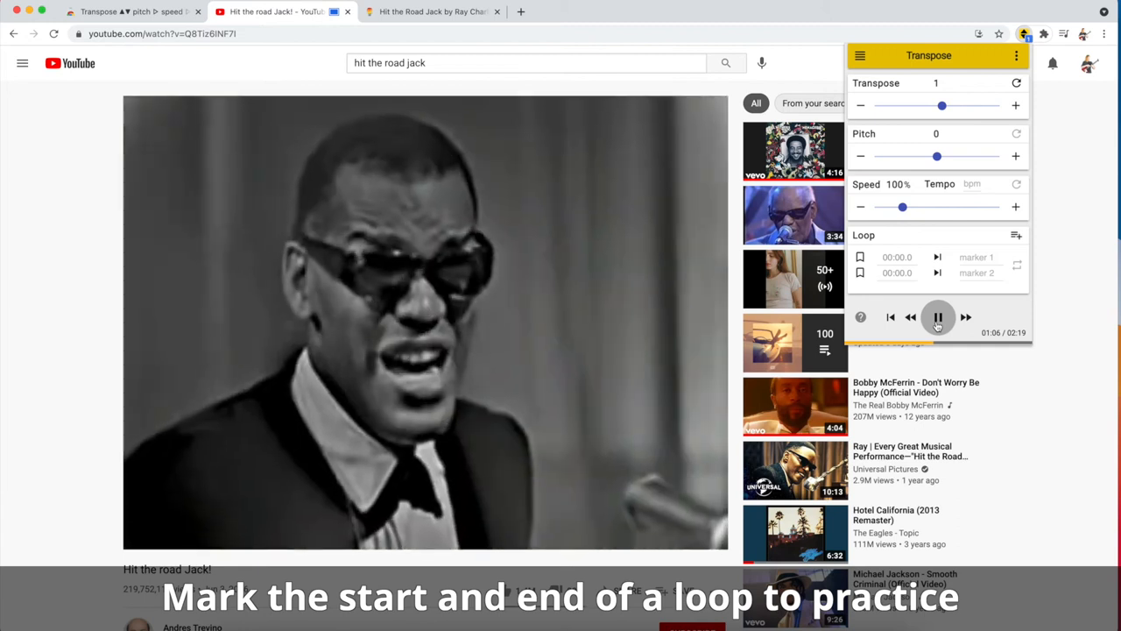
pyautogui.click(939, 318)
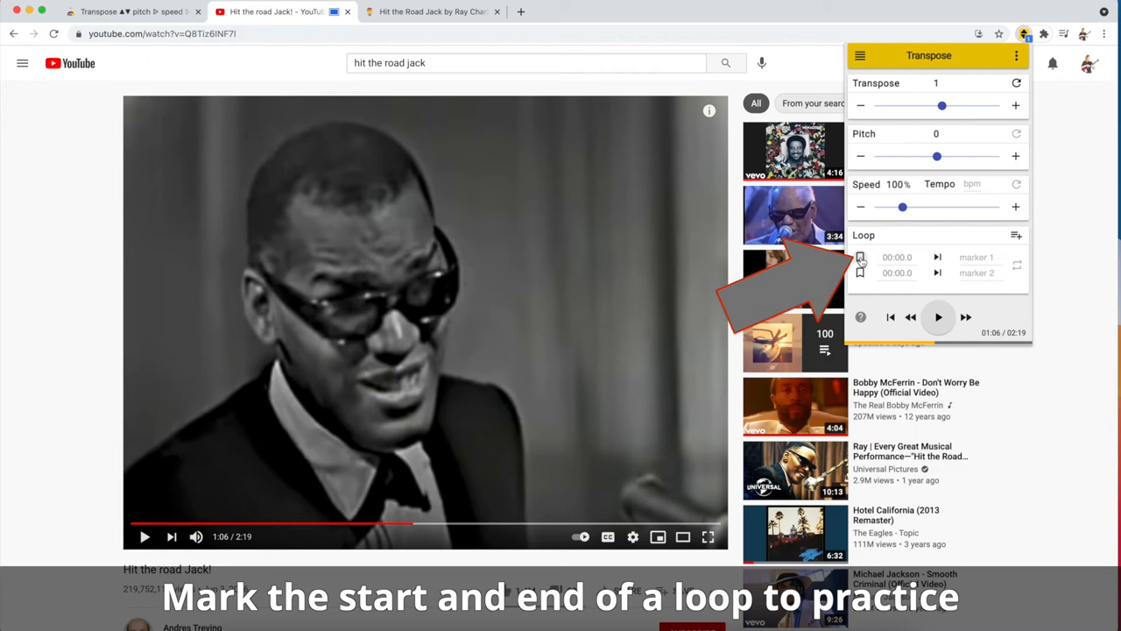
pyautogui.click(860, 256)
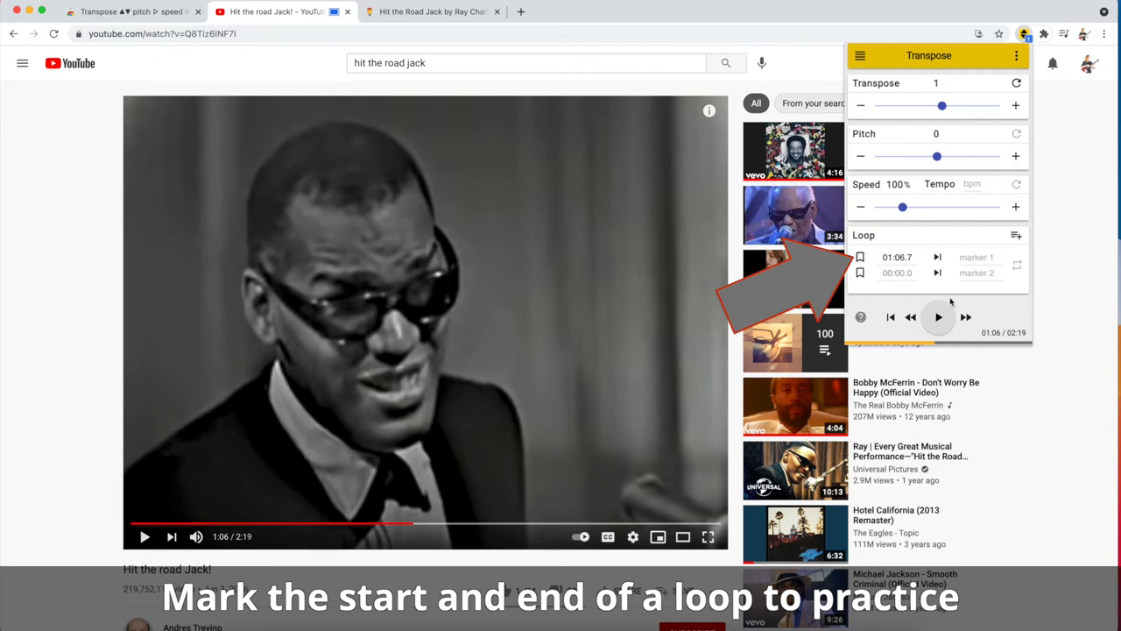
pyautogui.click(939, 317)
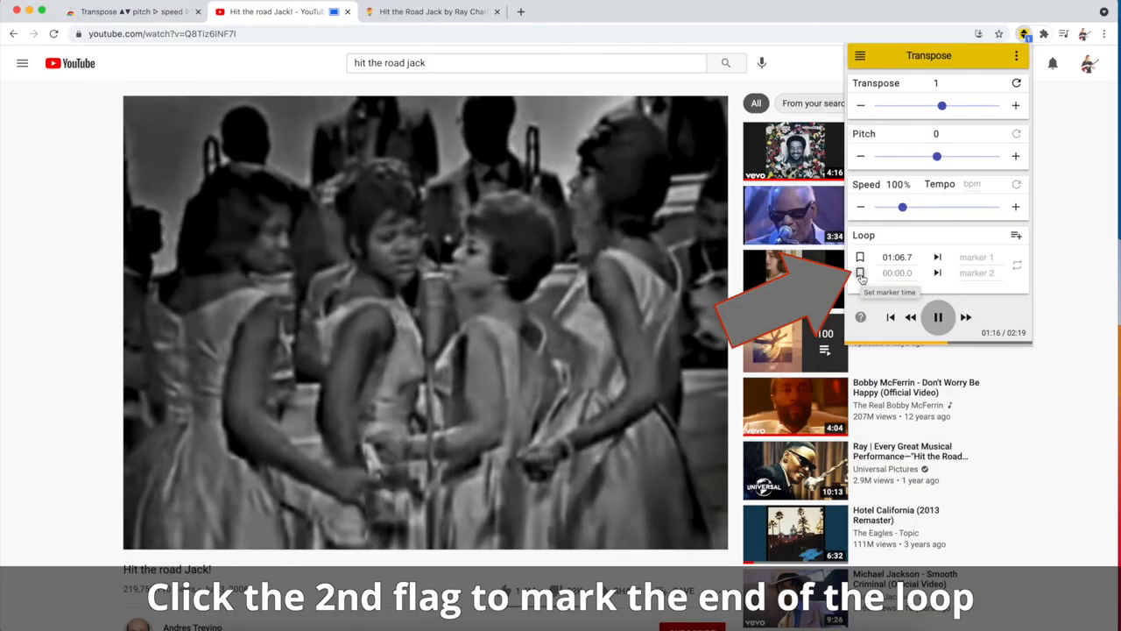
# Set the loop end marker at 01:22.4, switch looping on and play the looped section.
pyautogui.click(861, 273)
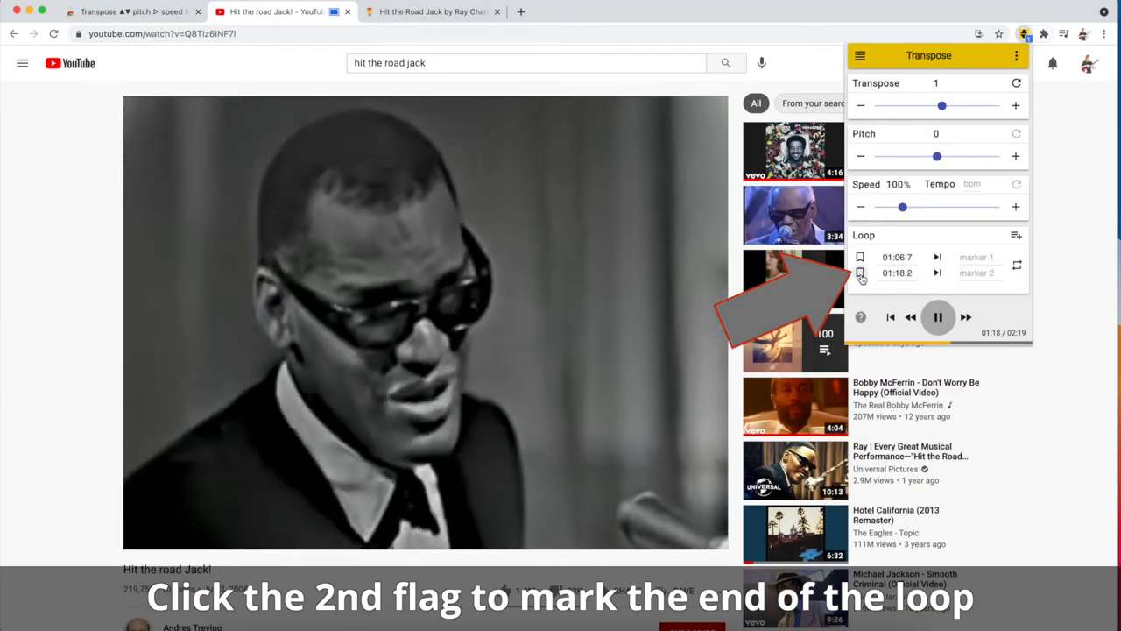
pyautogui.click(860, 274)
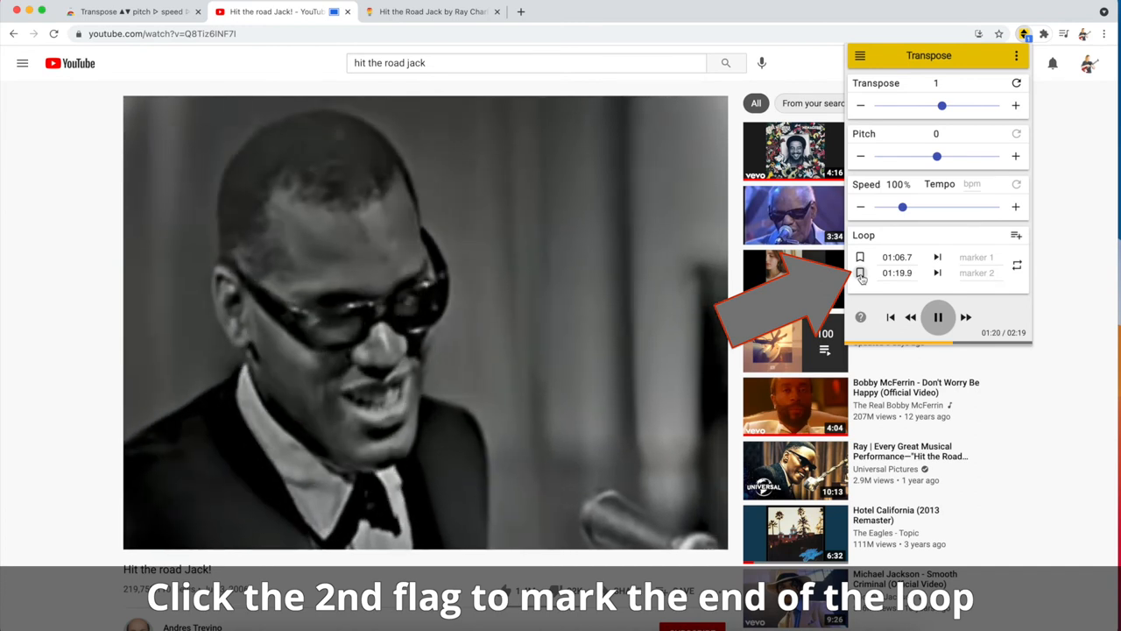
pyautogui.click(861, 273)
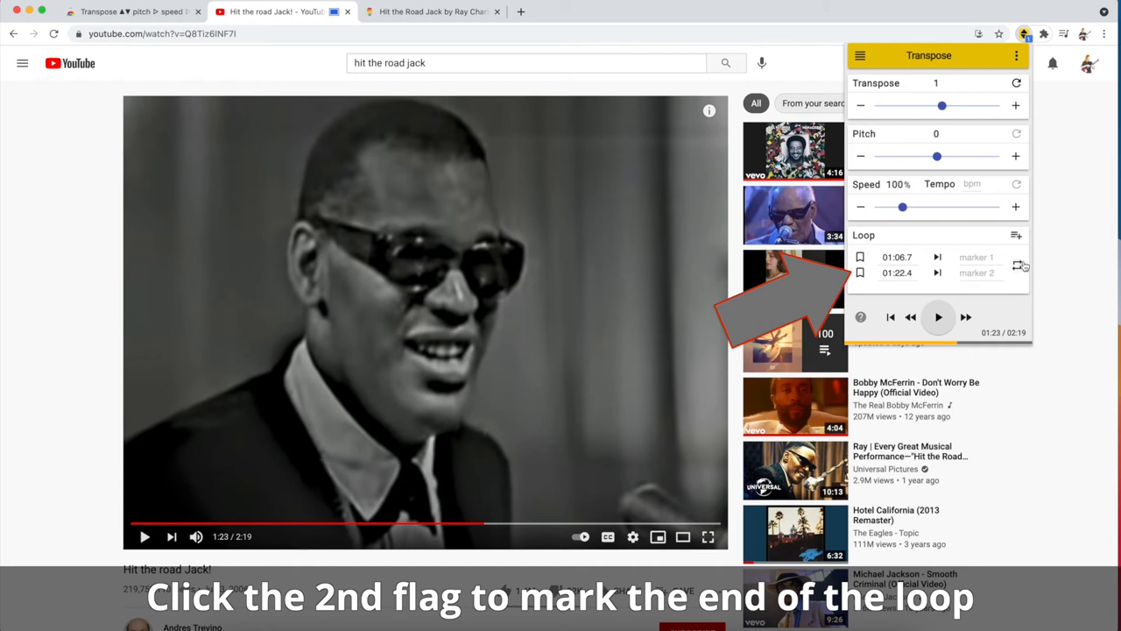
pyautogui.click(1020, 266)
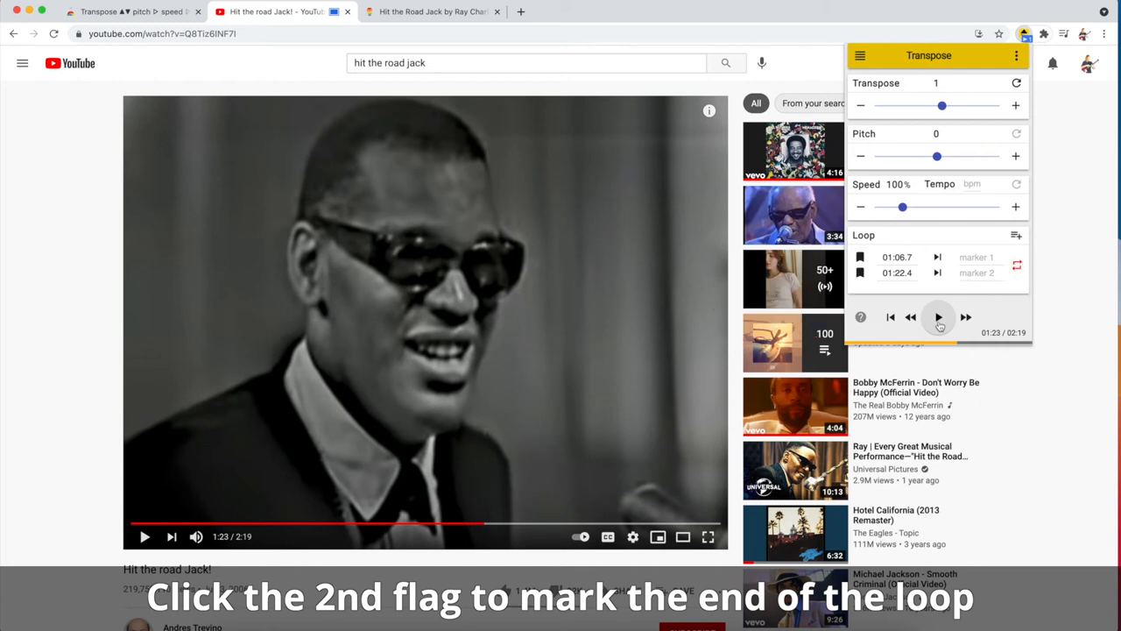
pyautogui.click(939, 317)
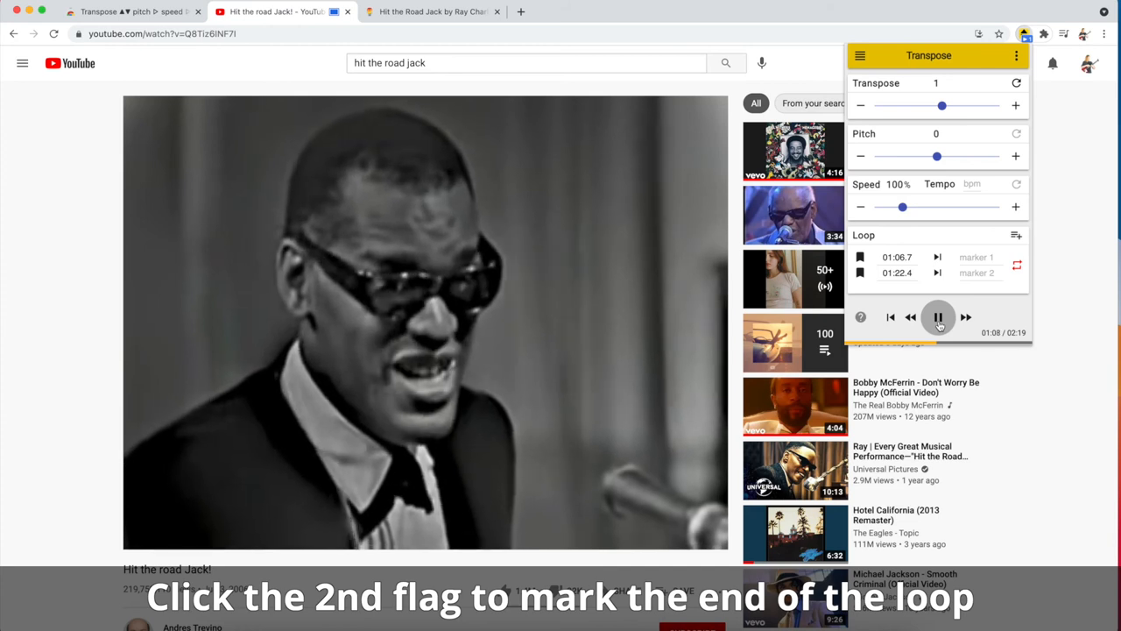
pyautogui.click(939, 317)
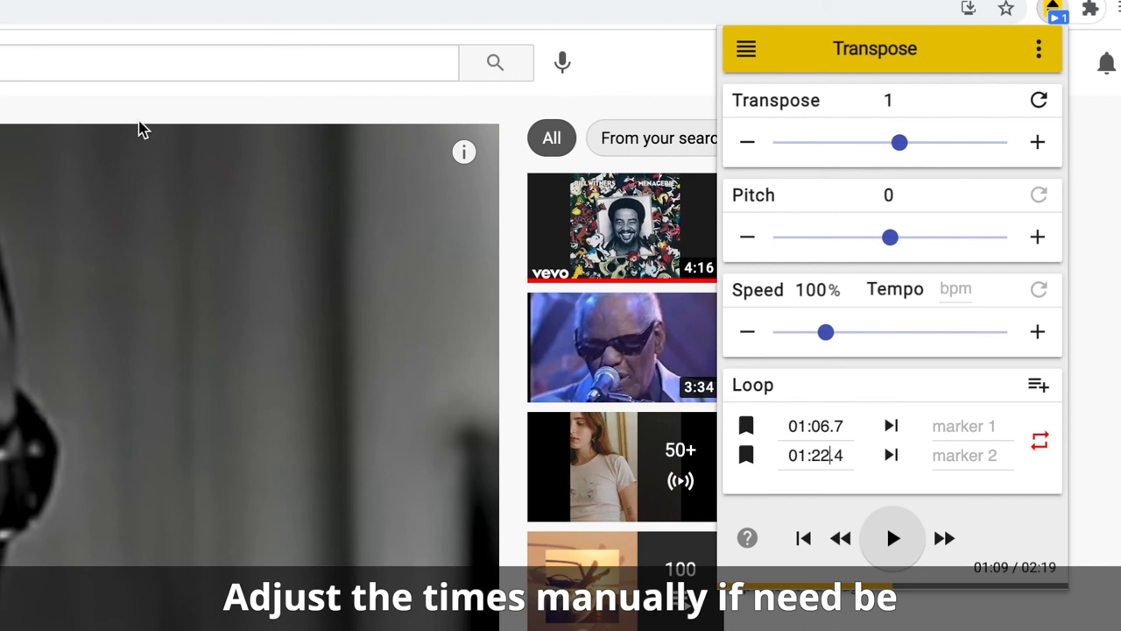
pyautogui.moveTo(1006, 144)
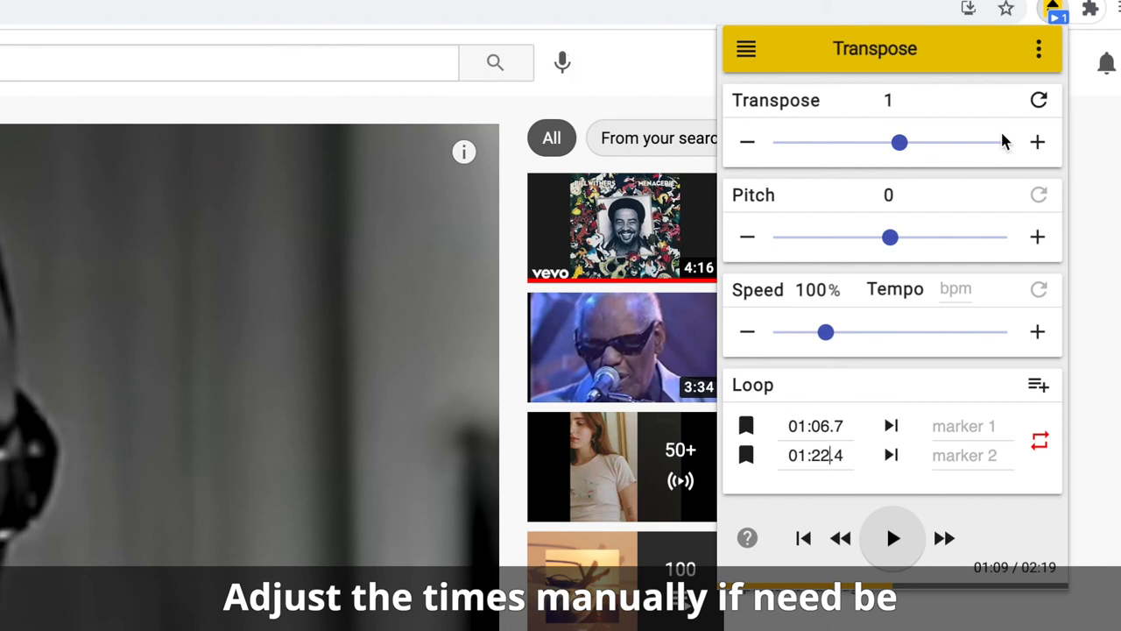
pyautogui.moveTo(971, 207)
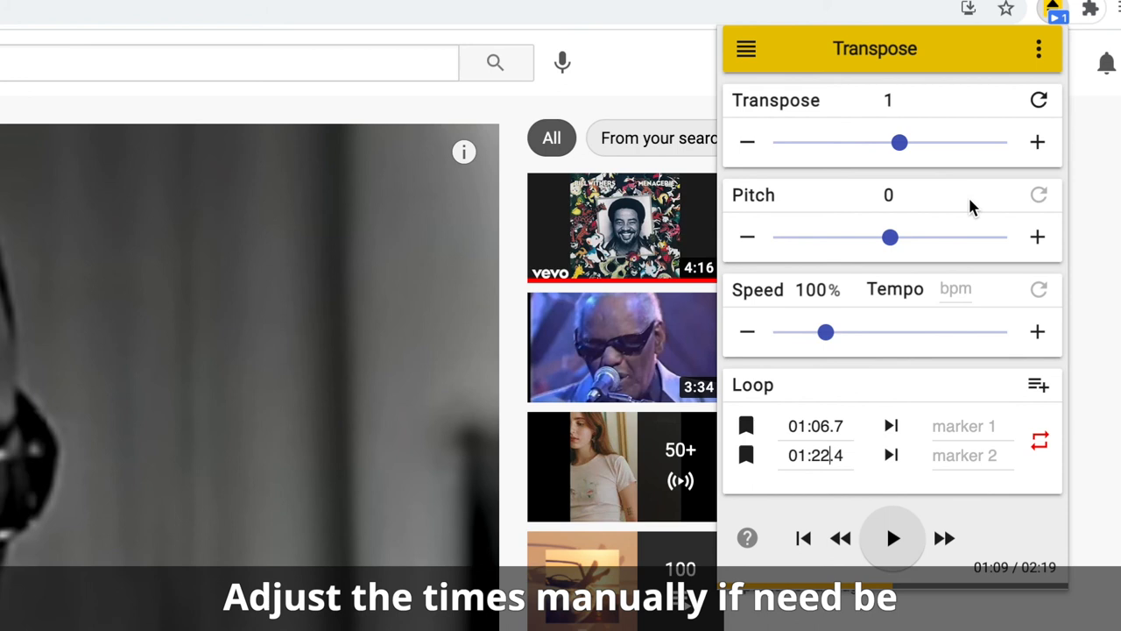
# Nudge the pitch fine-tuning up to 0.75, then bring it down to -0.05.
pyautogui.click(1037, 237)
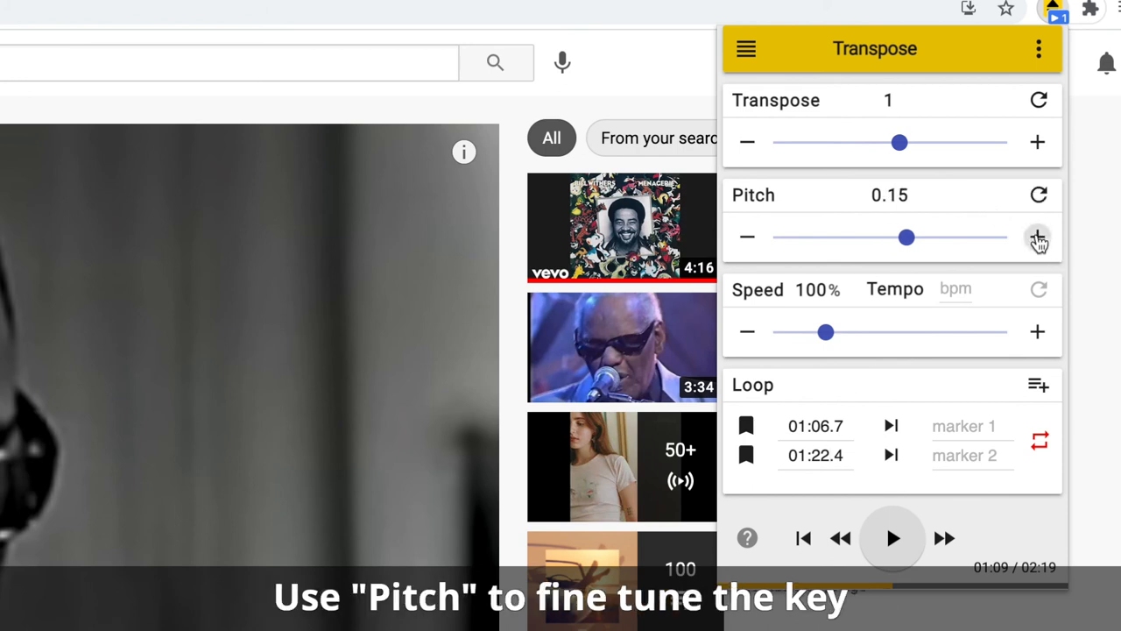
pyautogui.click(1037, 238)
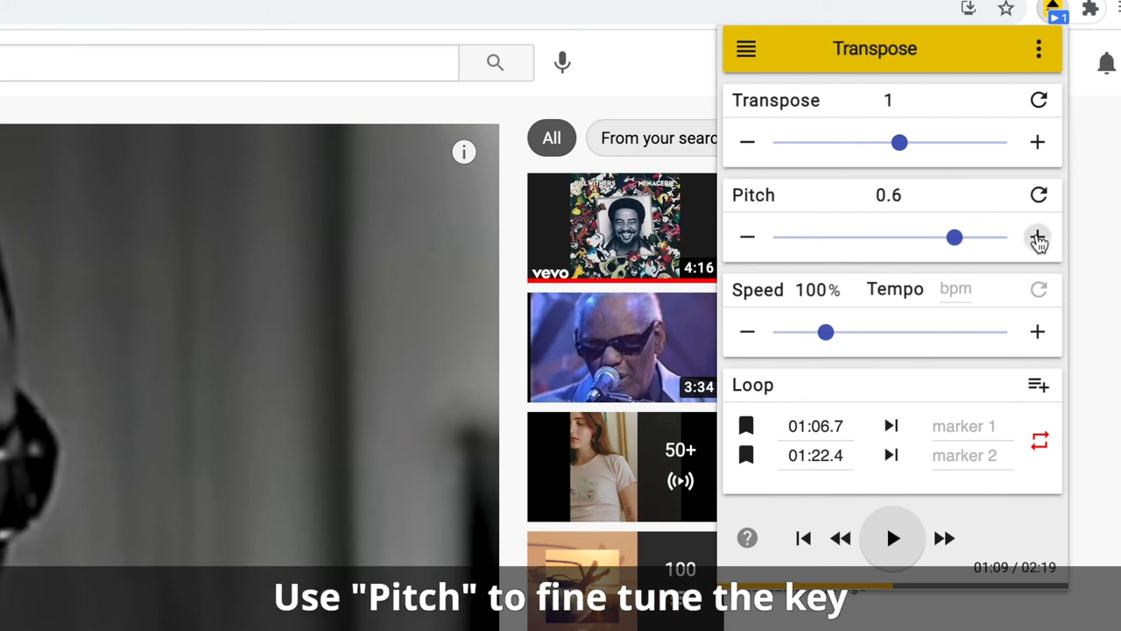
pyautogui.click(1037, 236)
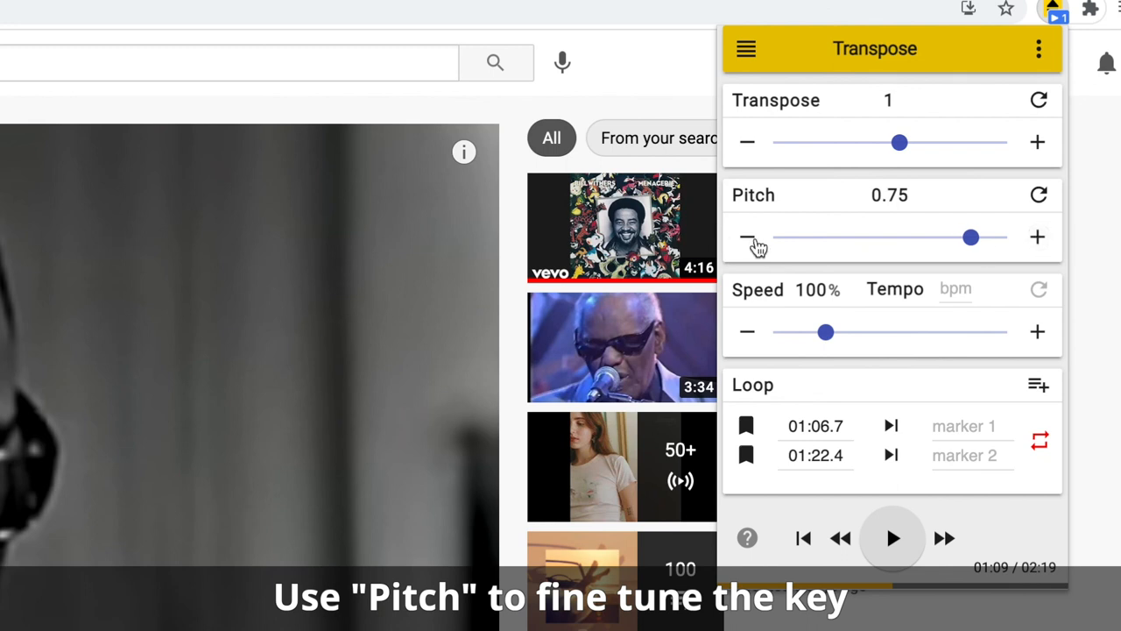
pyautogui.click(747, 239)
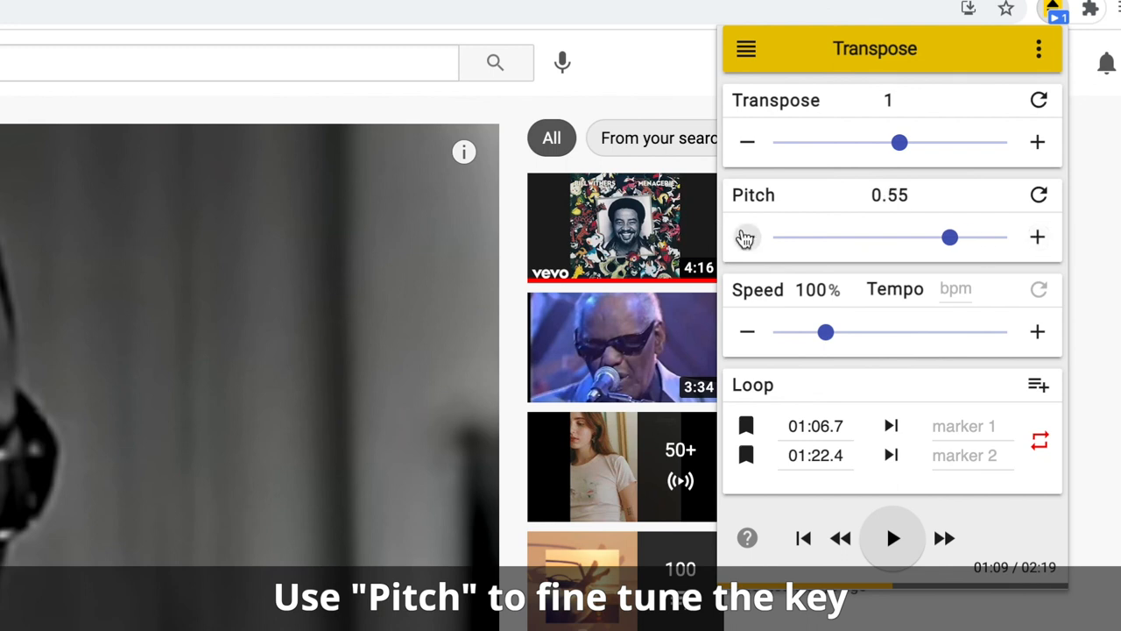
pyautogui.moveTo(950, 238); pyautogui.dragTo(916, 238)
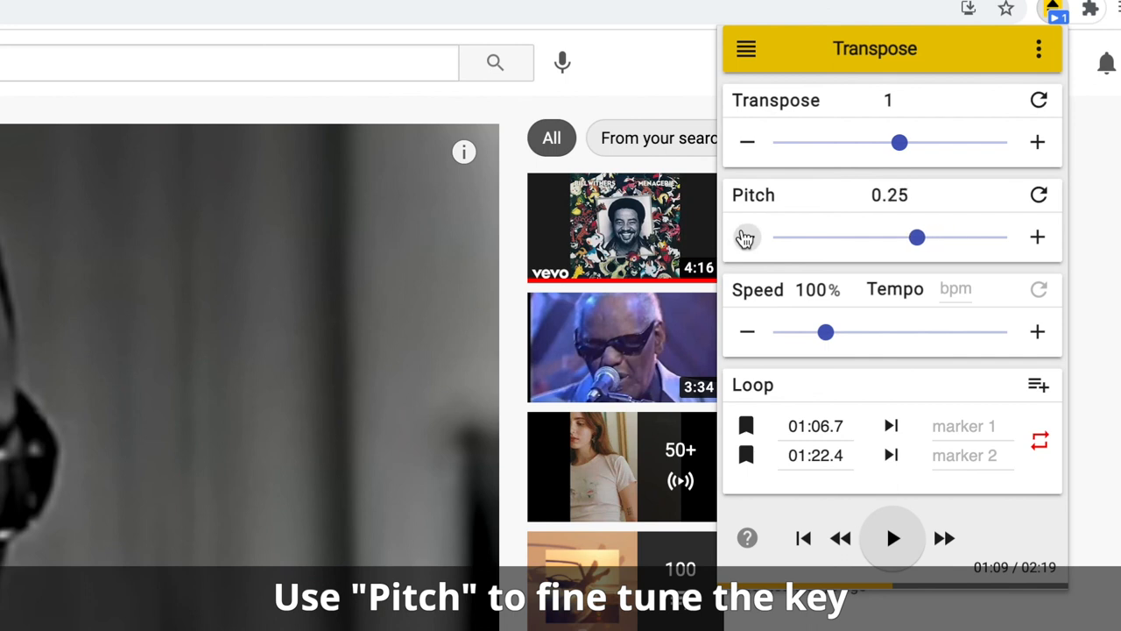
pyautogui.moveTo(917, 237); pyautogui.dragTo(869, 237)
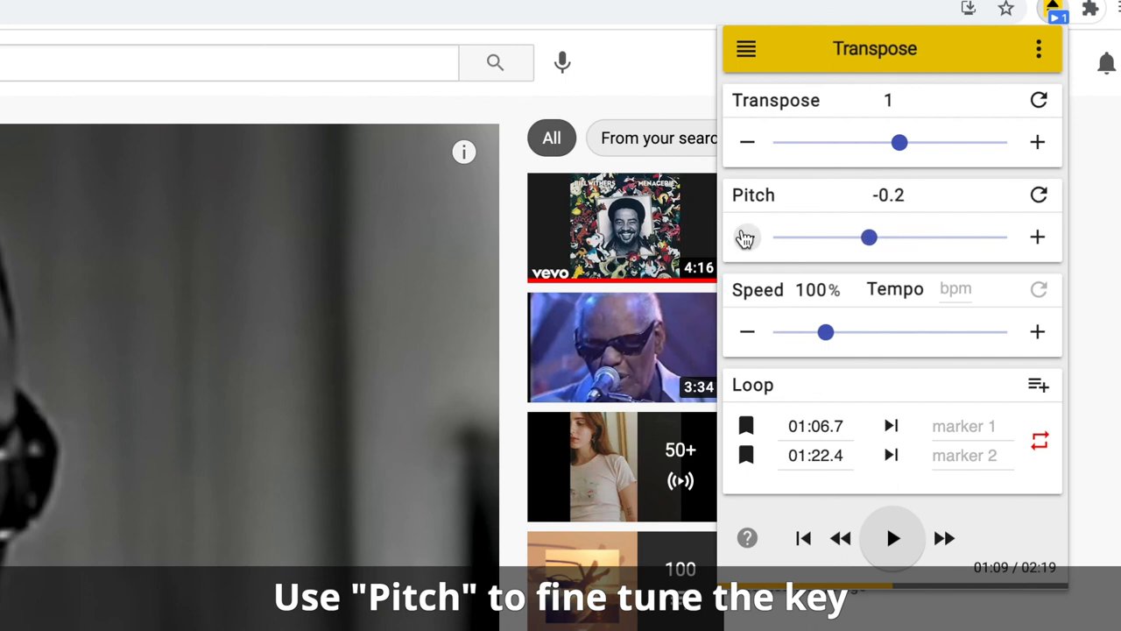
pyautogui.moveTo(869, 237); pyautogui.dragTo(885, 237)
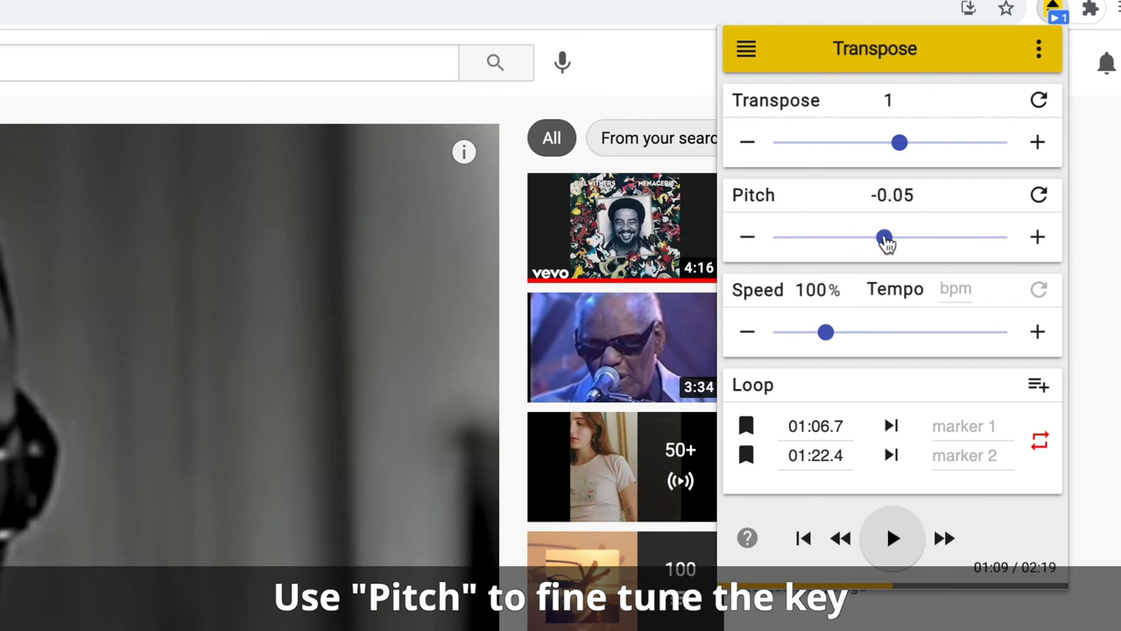